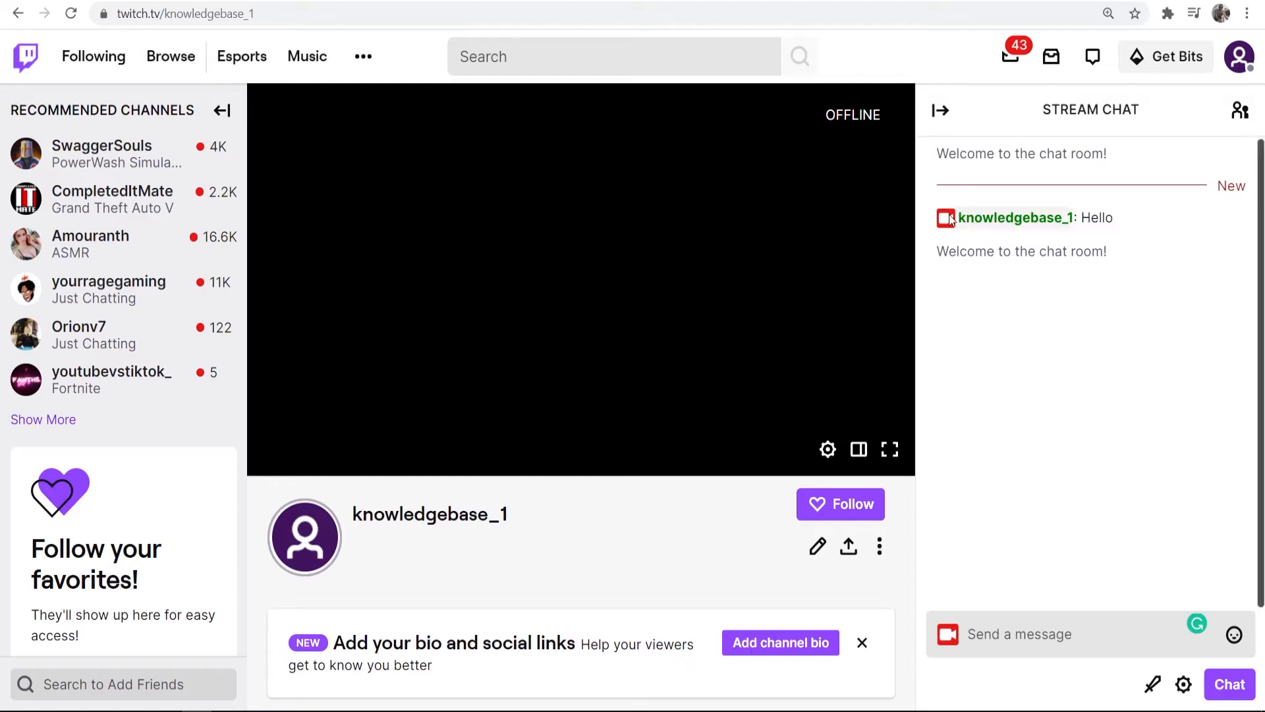
{"action": "mouse_move", "coordinate": [1012, 240]}
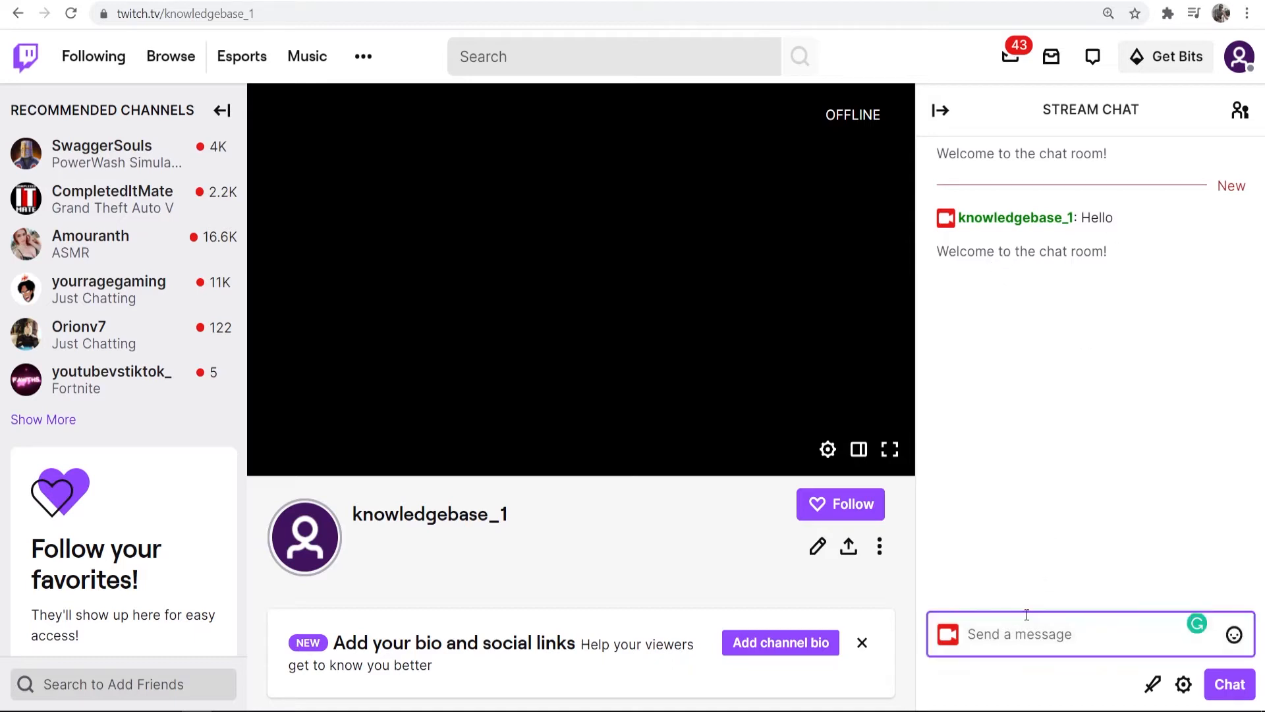
- Post "Hello" in the stream chat while the username is still green
{"action": "type", "text": "Hello"}
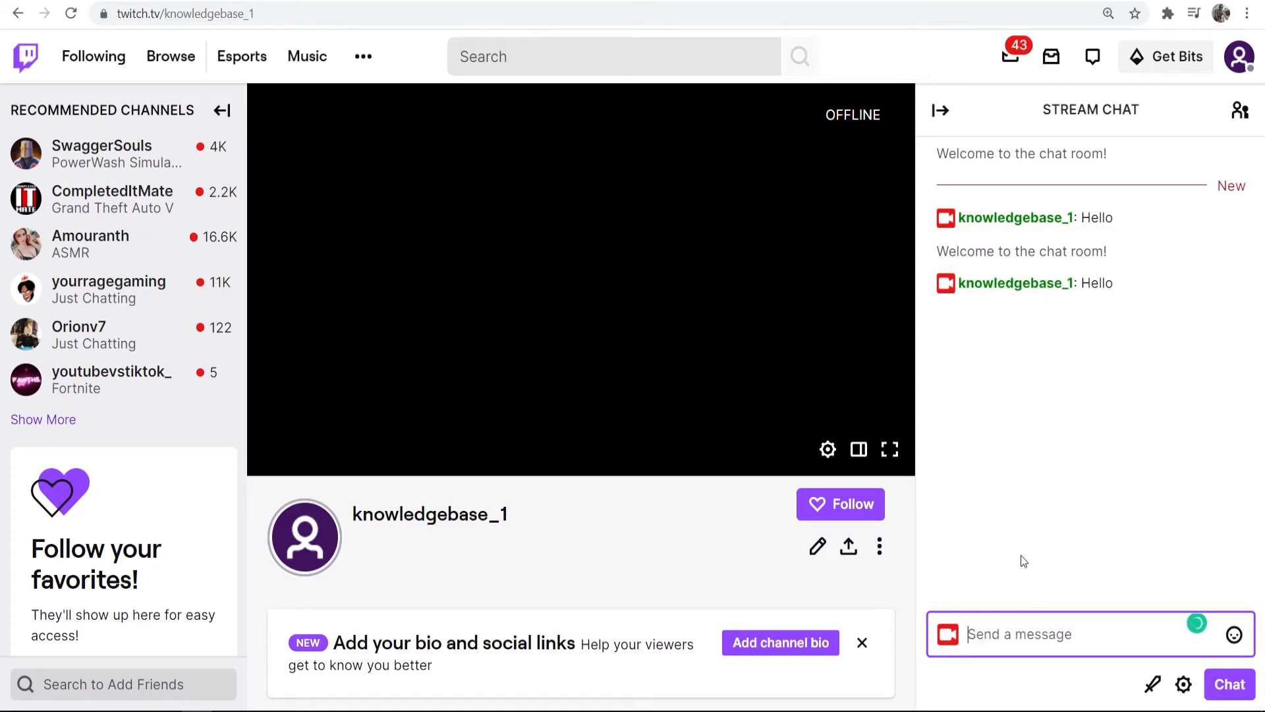
{"action": "mouse_move", "coordinate": [1016, 596]}
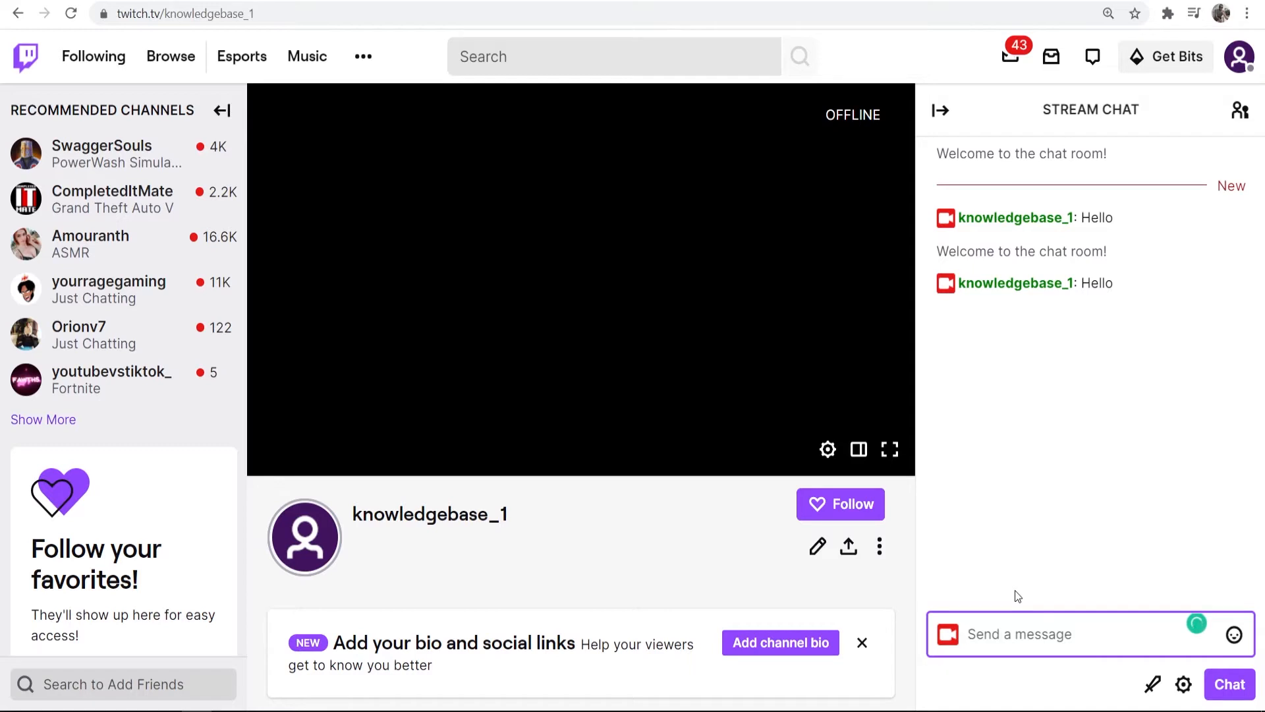
- Submit /color with no value to show the Missing Parameters notice listing allowed colors
{"action": "left_click", "coordinate": [1019, 634]}
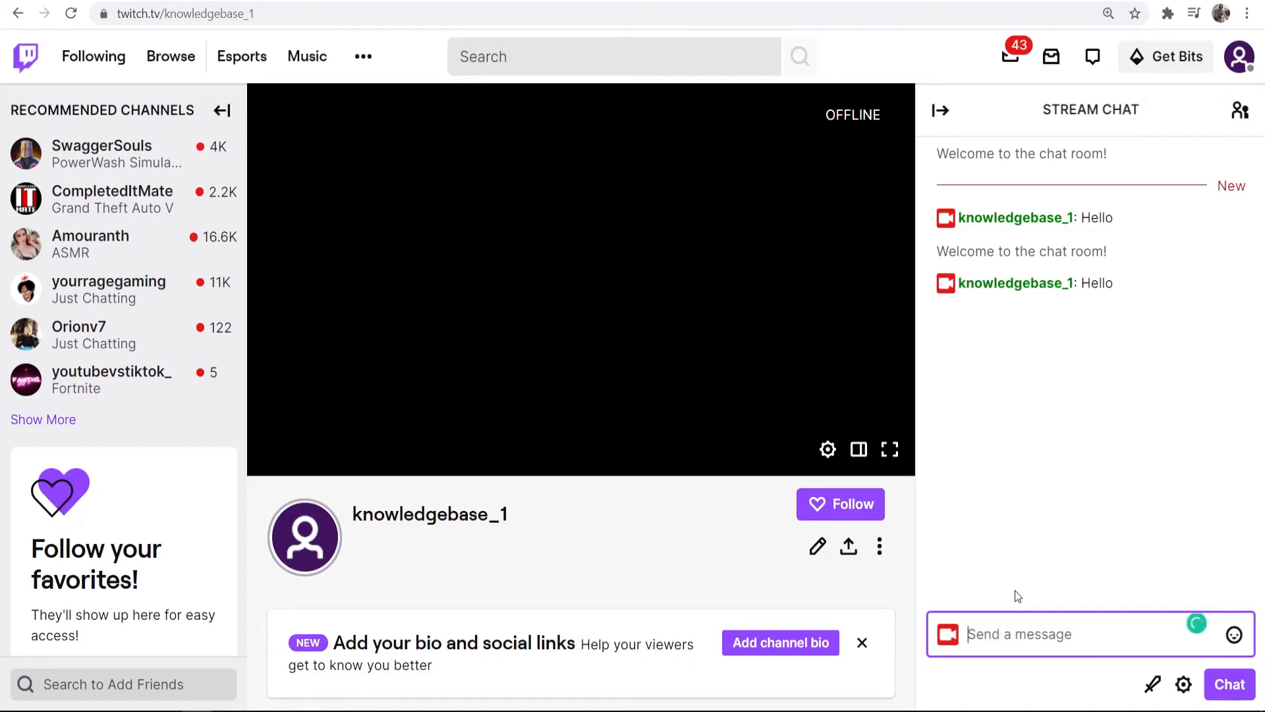
{"action": "type", "text": "/color"}
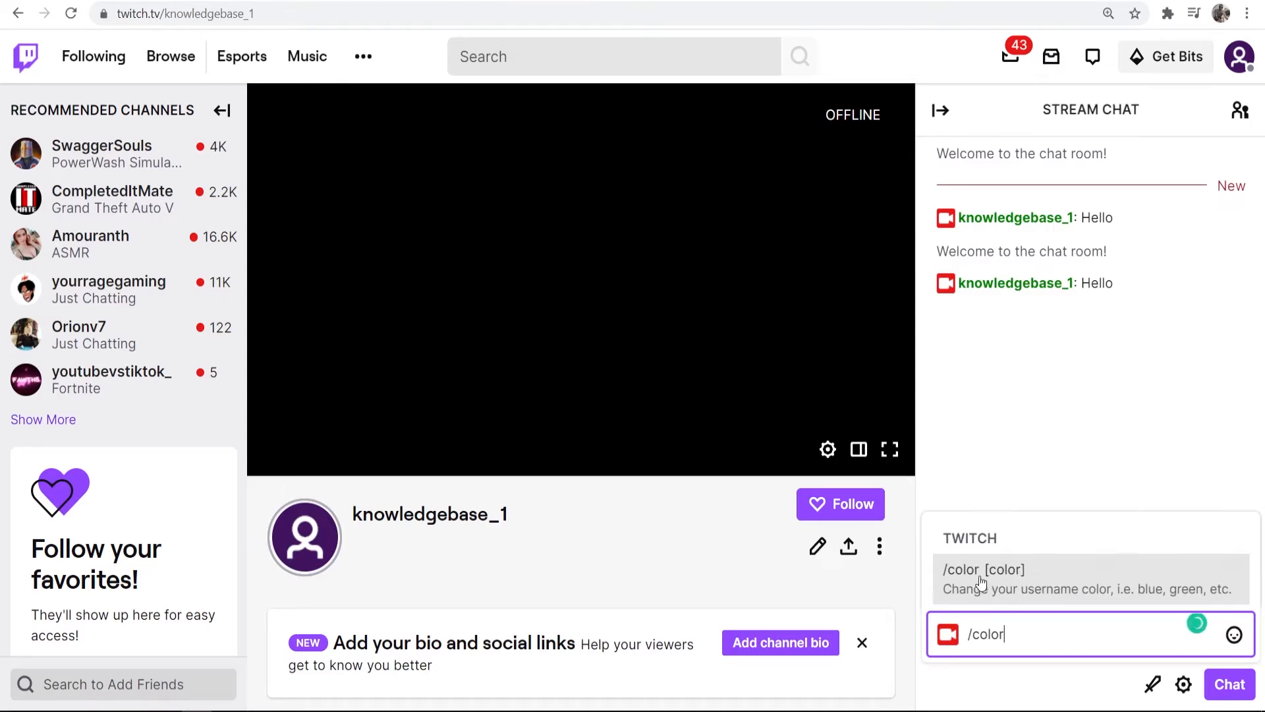
{"action": "left_click", "coordinate": [983, 578]}
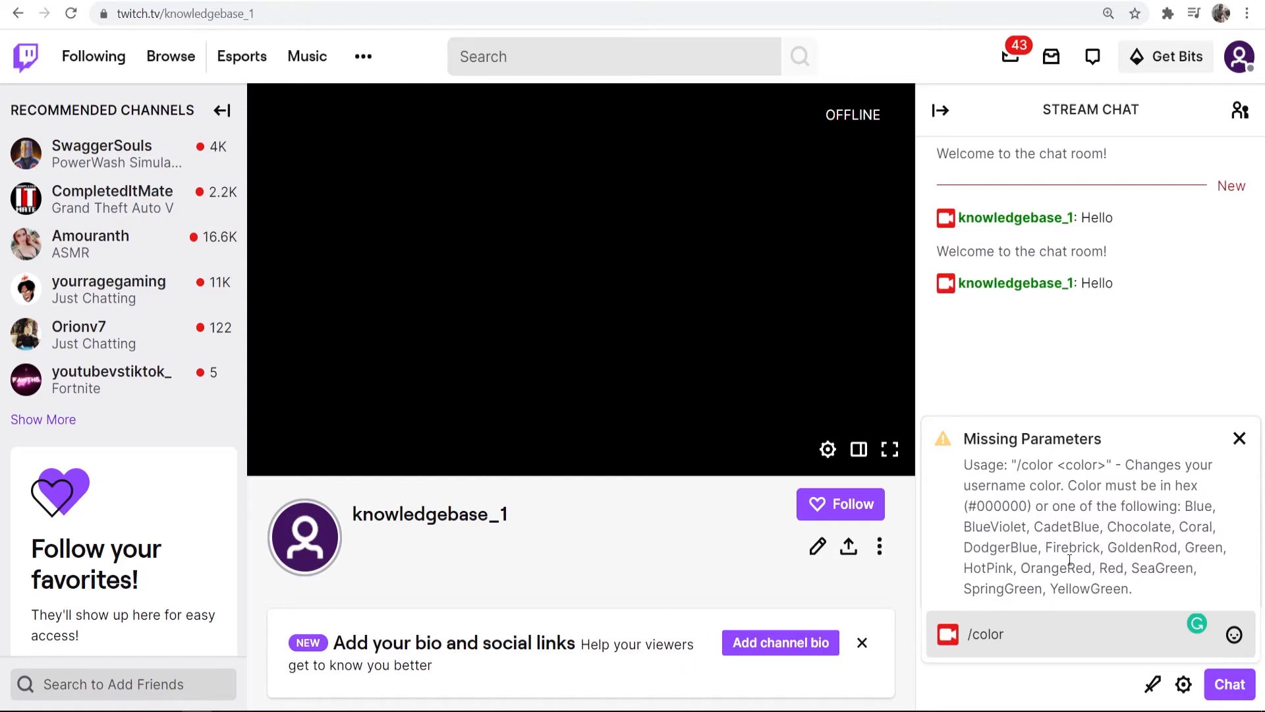
- Set the chat username color to hot pink with /color hot pink
{"action": "double_click", "coordinate": [987, 568]}
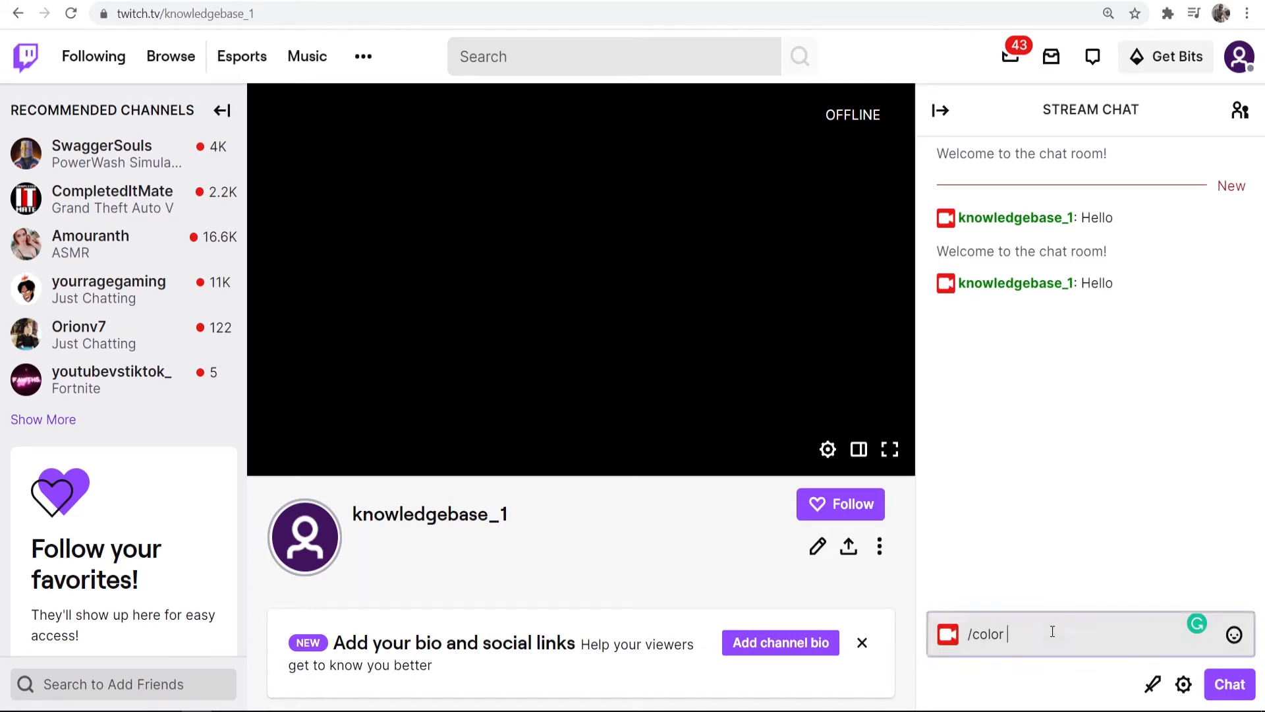
{"action": "type", "text": "hot"}
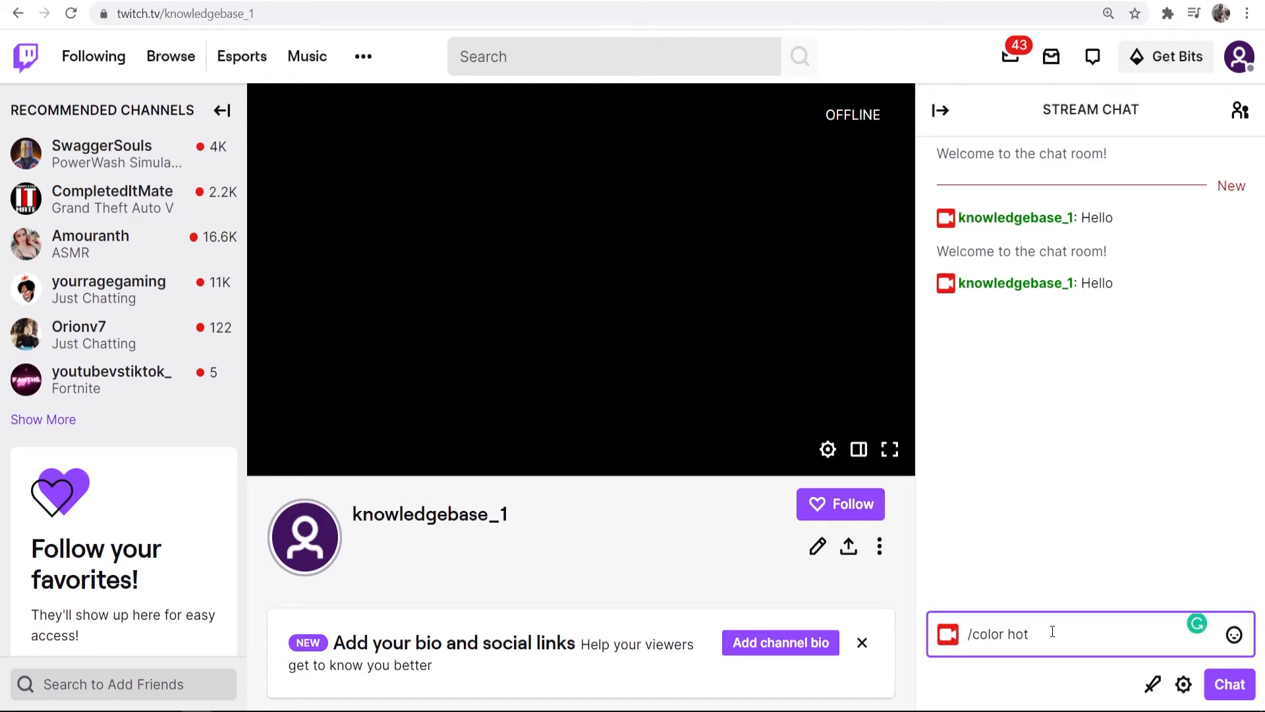
{"action": "type", "text": "pink"}
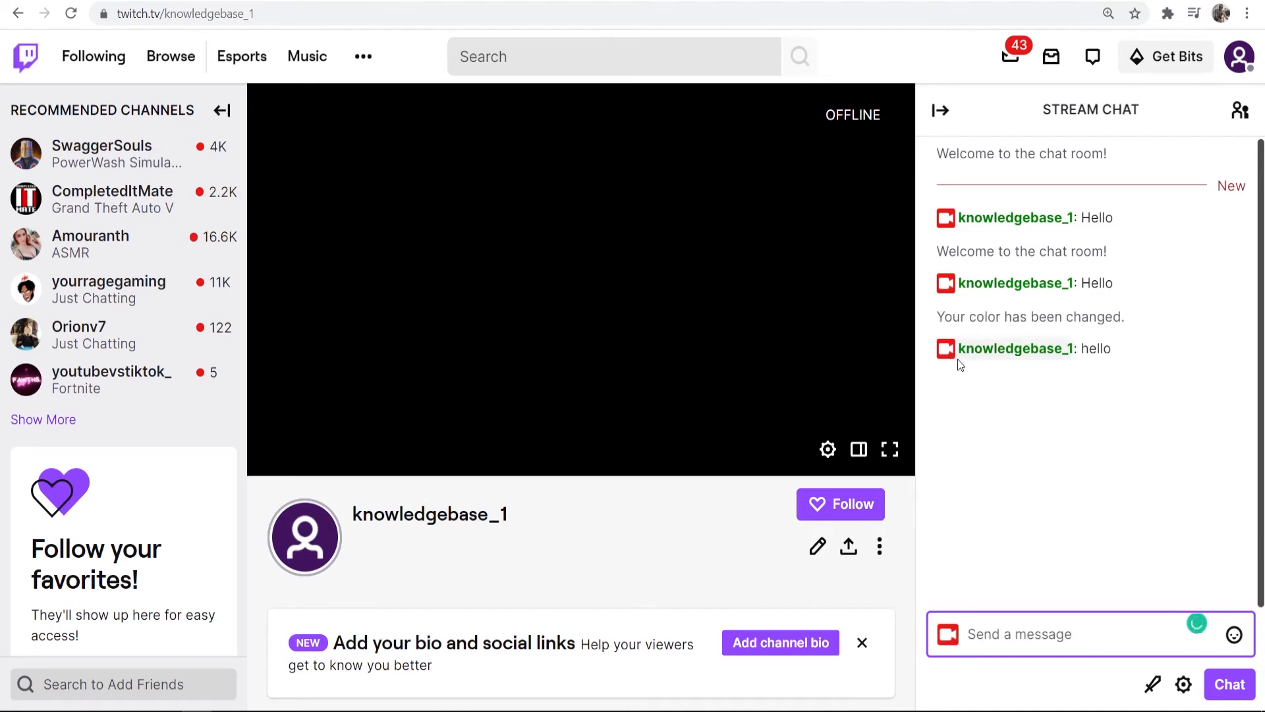
{"action": "mouse_move", "coordinate": [1014, 537]}
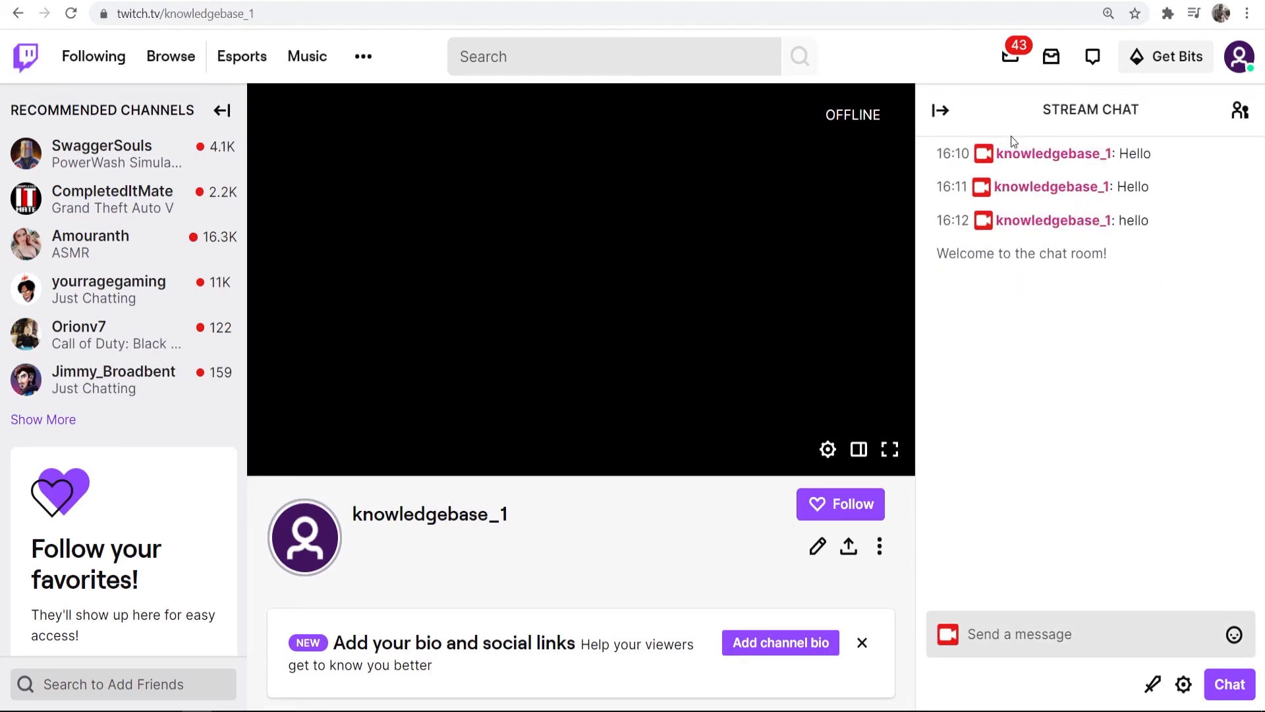
- Post a "test" message, now shown with the pink username
{"action": "left_click", "coordinate": [1049, 634]}
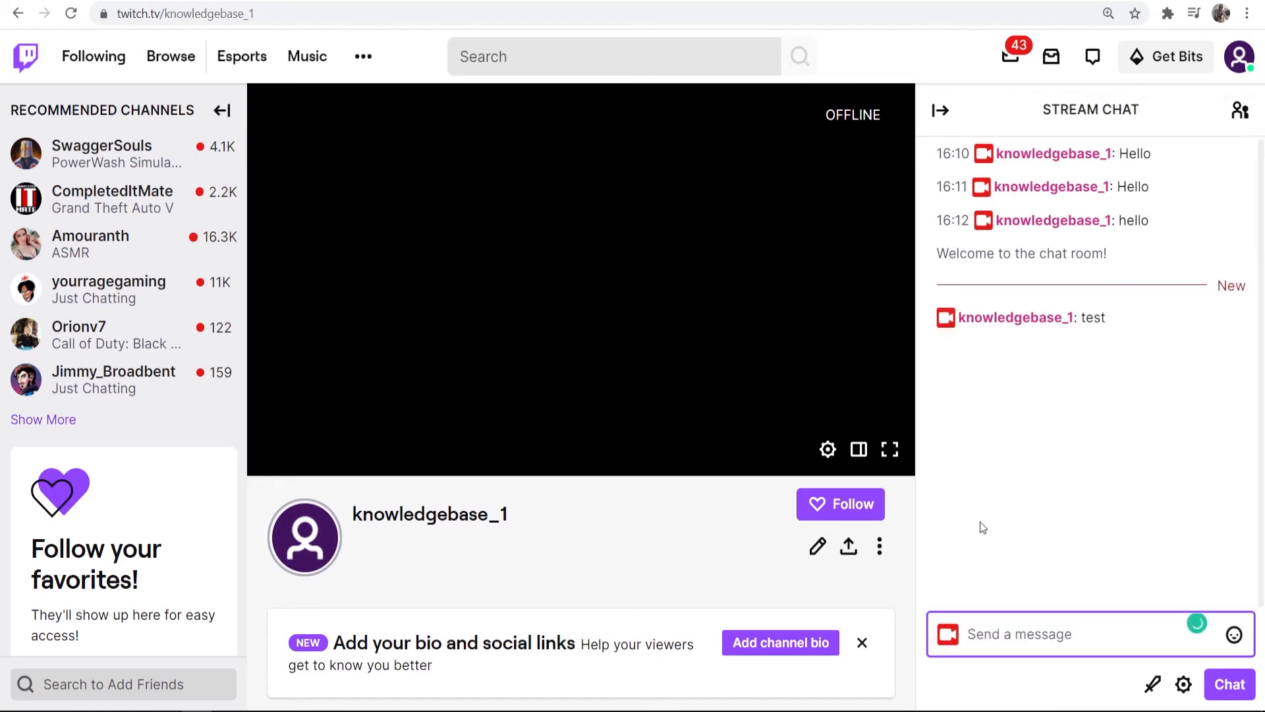
{"action": "mouse_move", "coordinate": [1178, 455]}
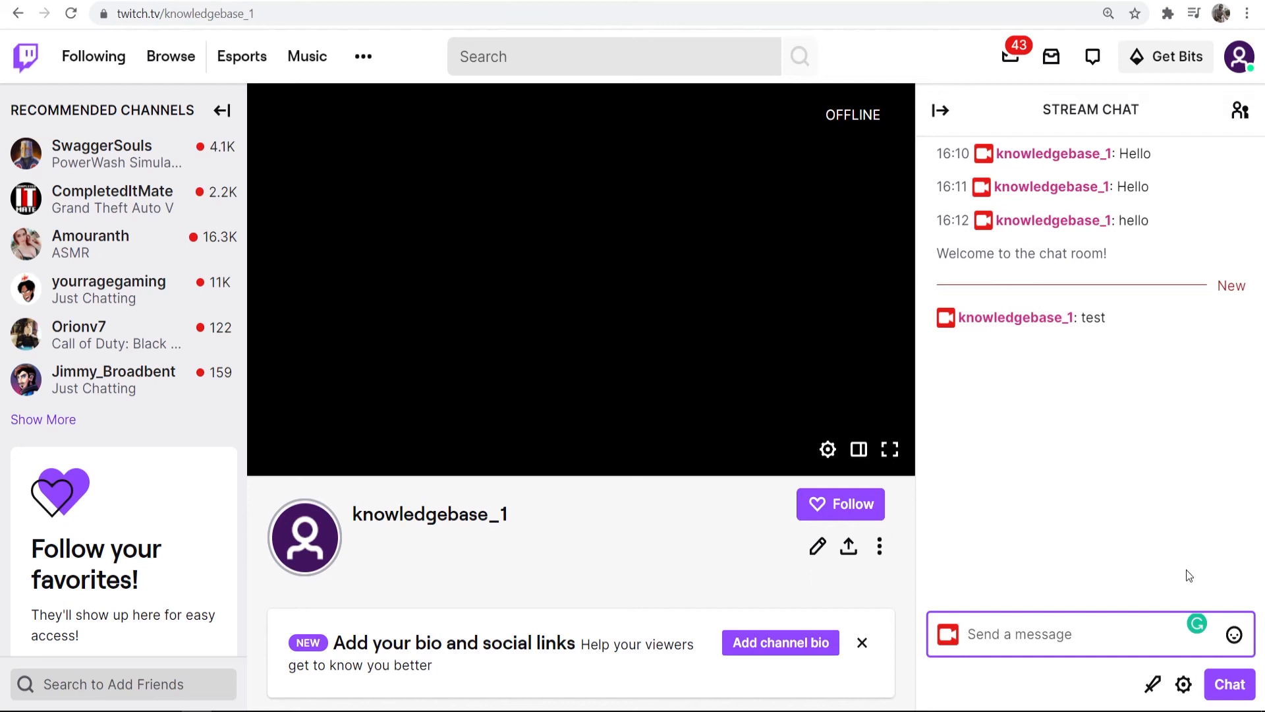
{"action": "mouse_move", "coordinate": [1178, 569]}
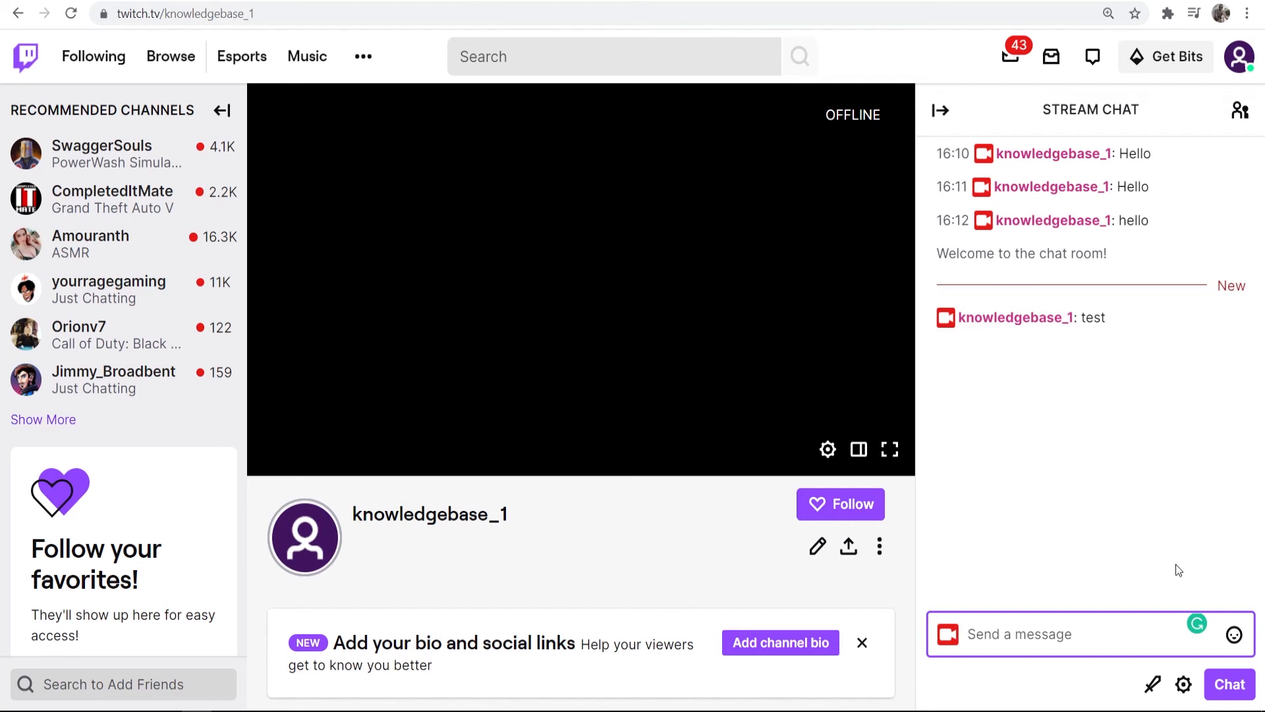
{"action": "left_click", "coordinate": [1049, 634]}
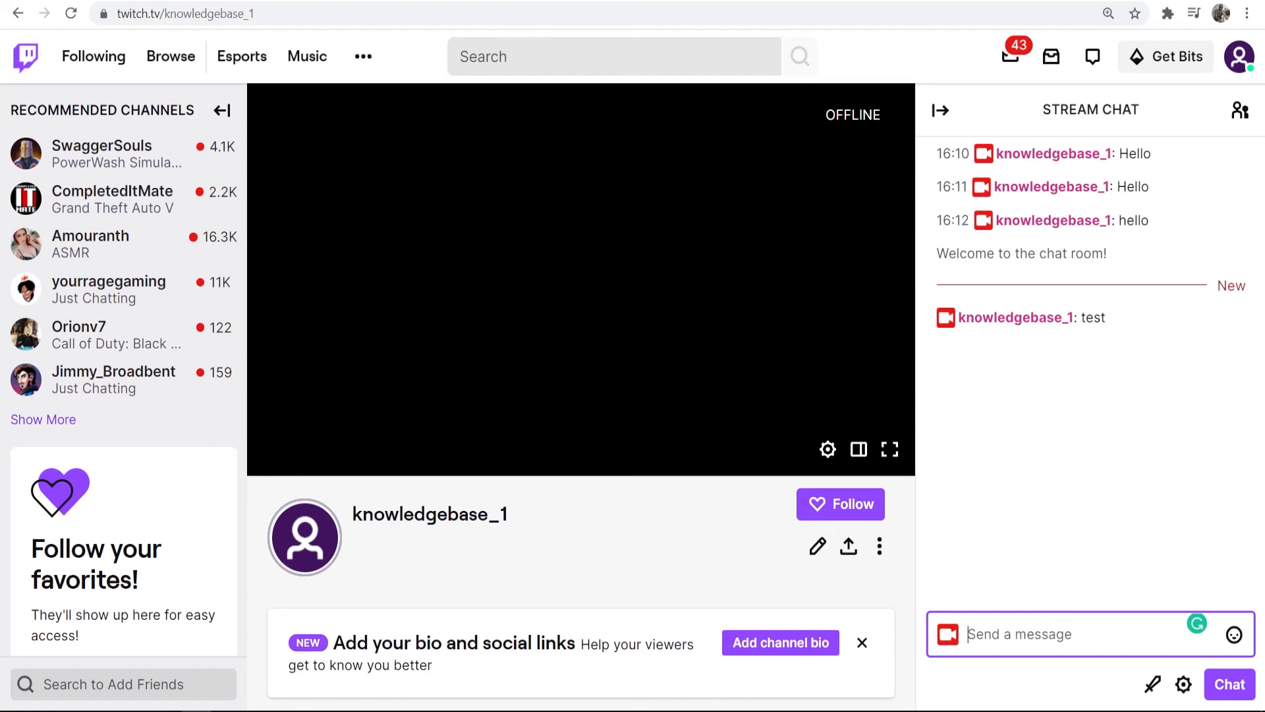
- Turn off Readable Colors in Chat Appearance and close the chat settings
{"action": "left_click", "coordinate": [1183, 684]}
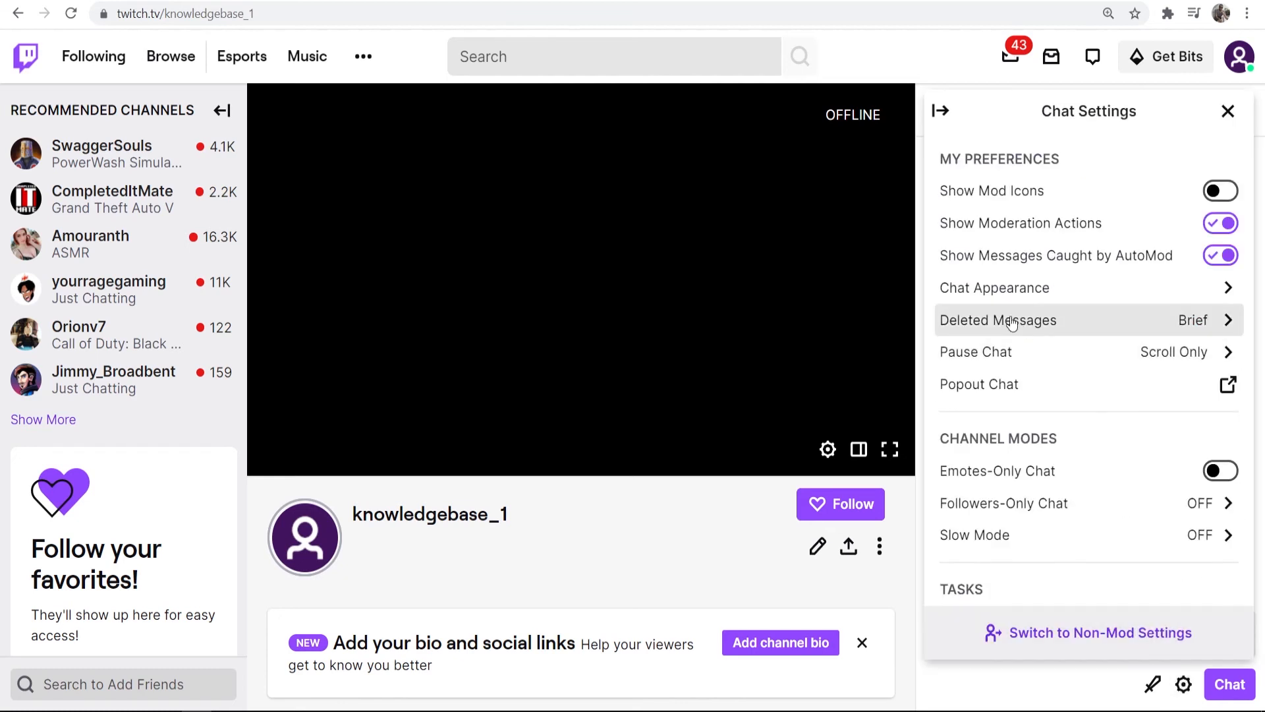
{"action": "left_click", "coordinate": [993, 287]}
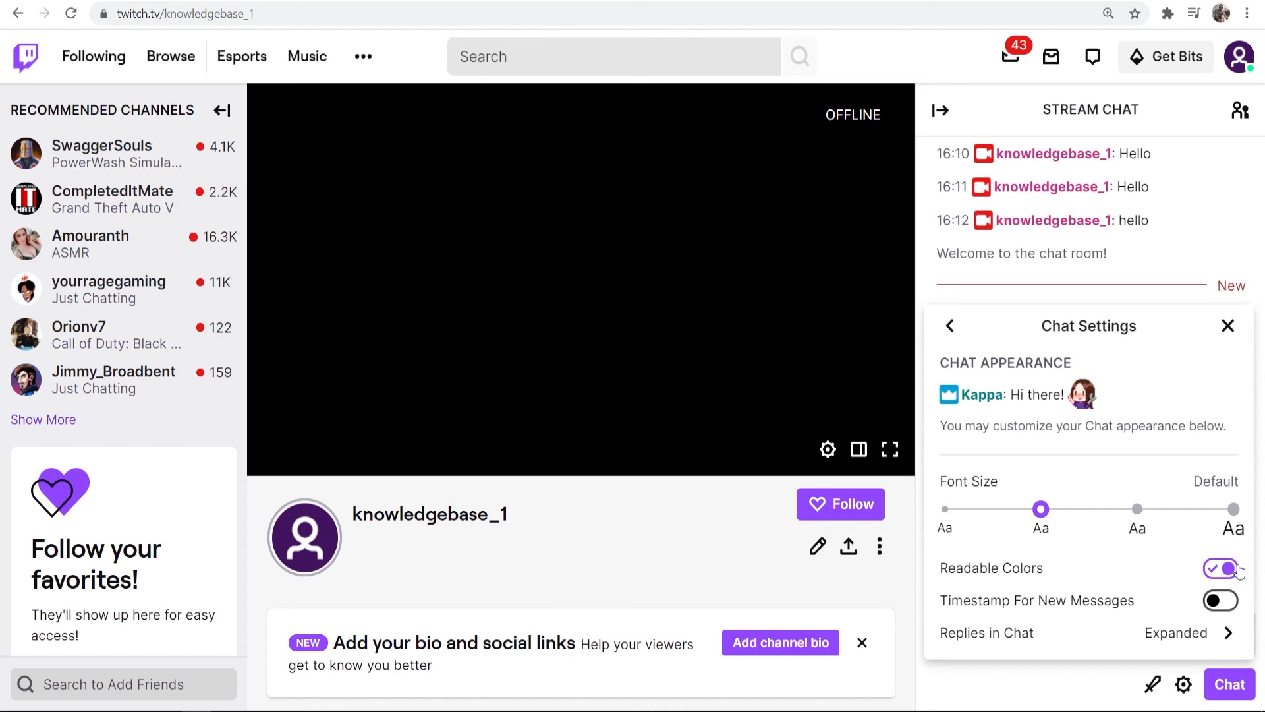
{"action": "left_click", "coordinate": [1220, 568]}
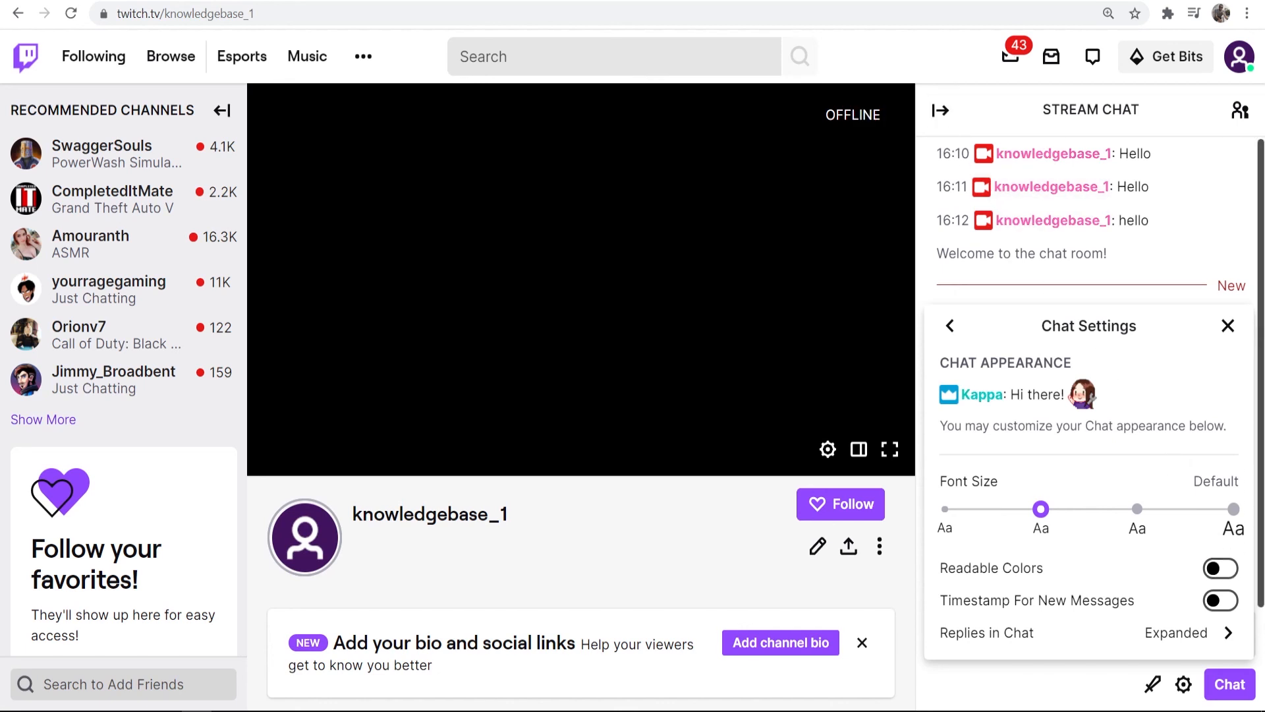
{"action": "left_click", "coordinate": [1227, 325]}
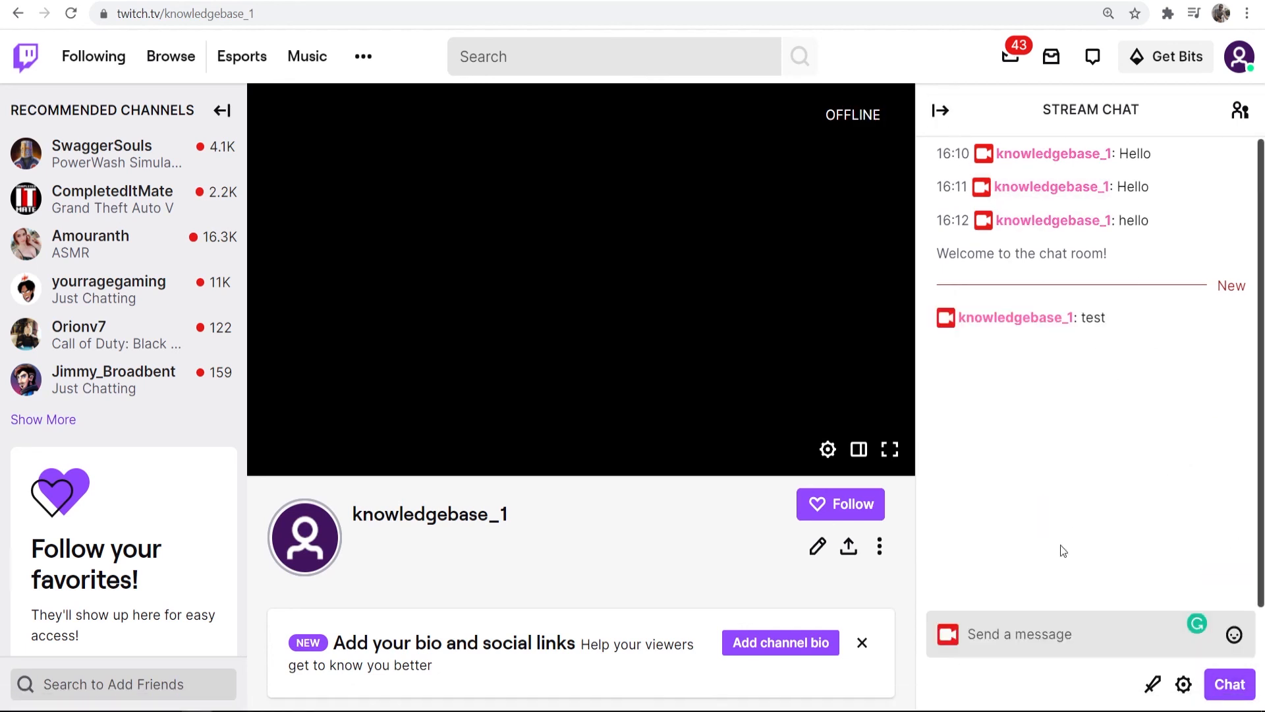